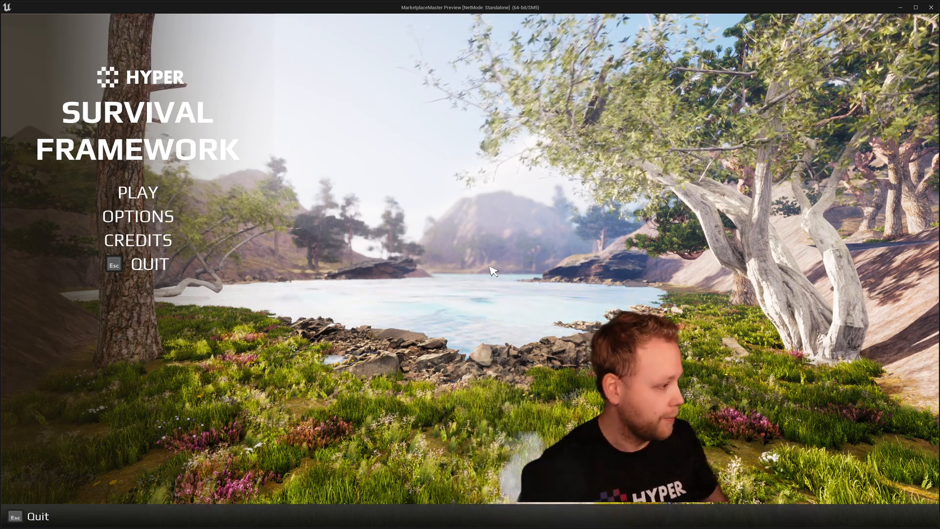
{"action": "mouse_move", "coordinate": [137, 192]}
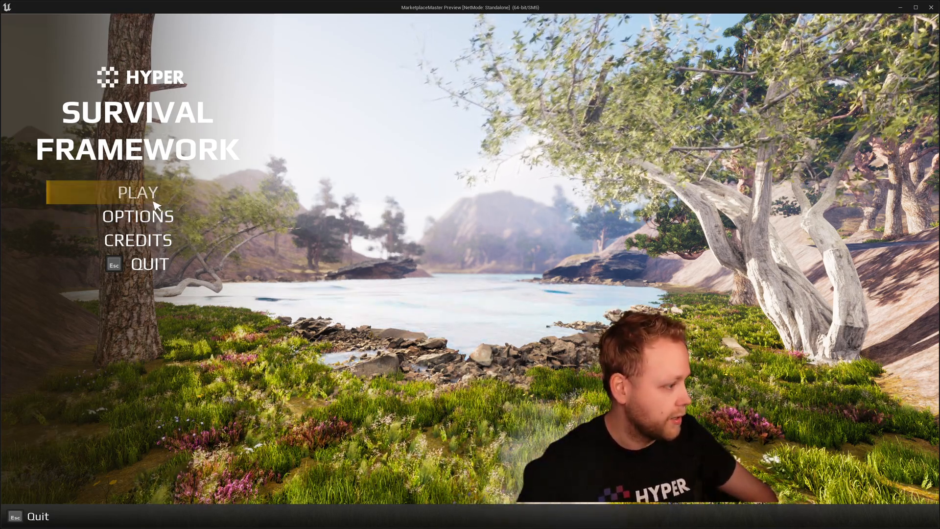
{"action": "mouse_move", "coordinate": [137, 216]}
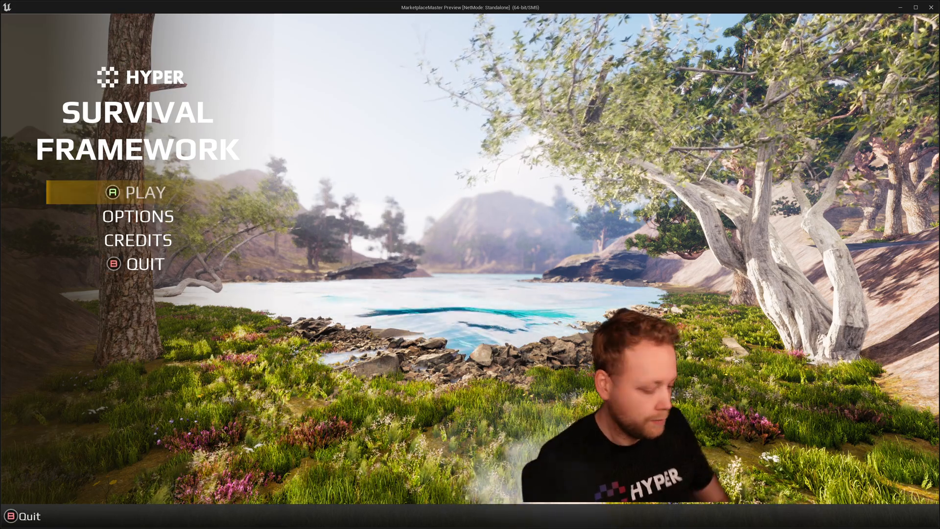
Browse the main menu entries and enter the game's Options.
{"action": "key", "text": "Down"}
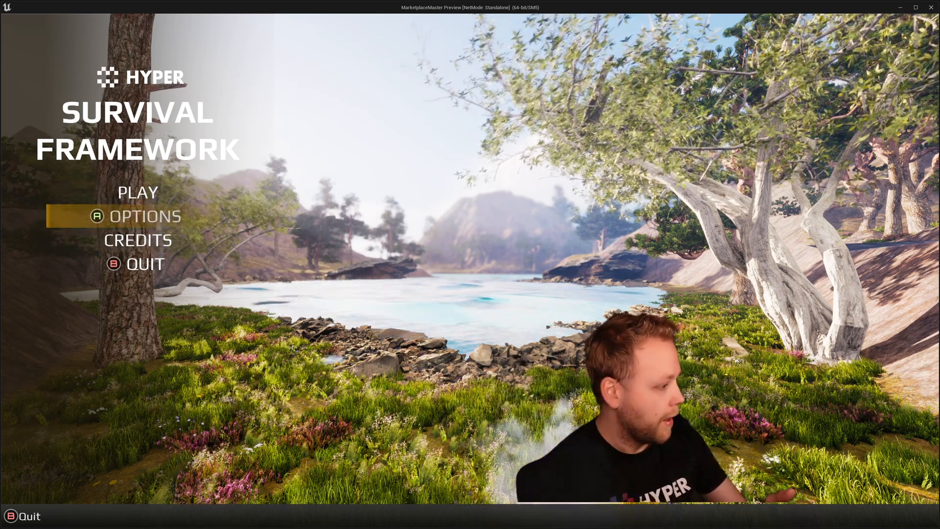
{"action": "key", "text": "Down"}
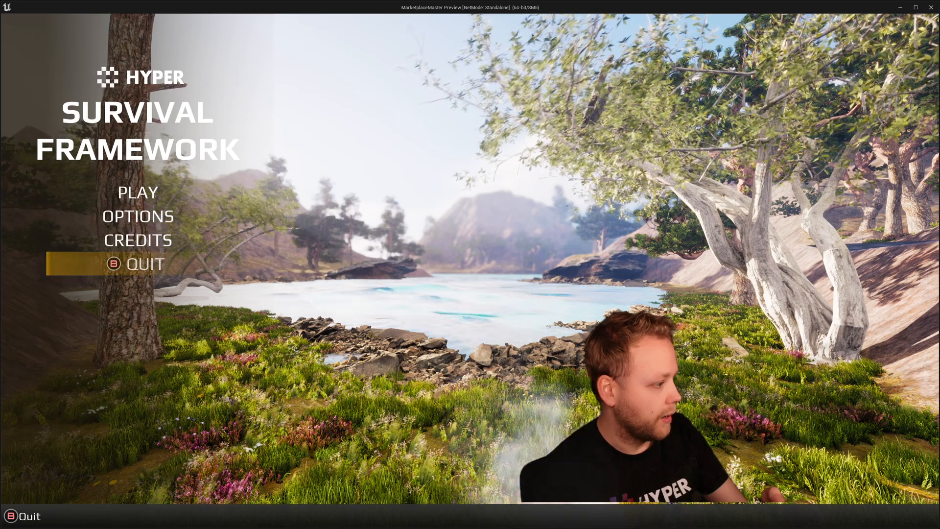
{"action": "key", "text": "Up"}
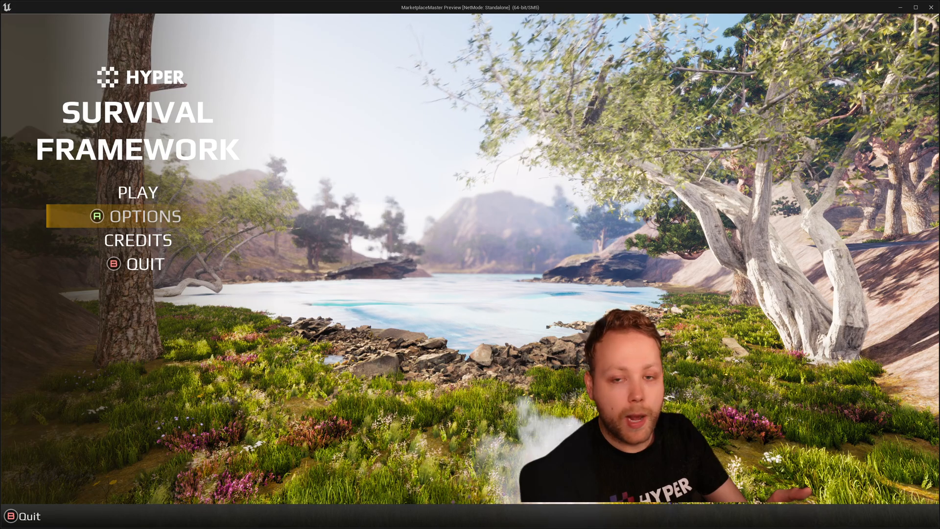
{"action": "left_click", "coordinate": [146, 215]}
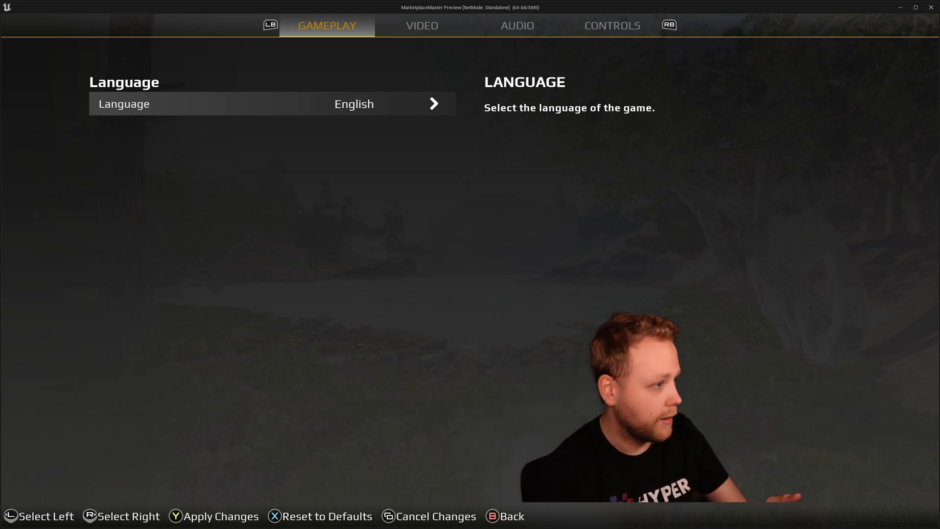
Cycle through the Video, Audio, Controls and Gameplay tabs, ending on Video.
{"action": "left_click", "coordinate": [421, 25]}
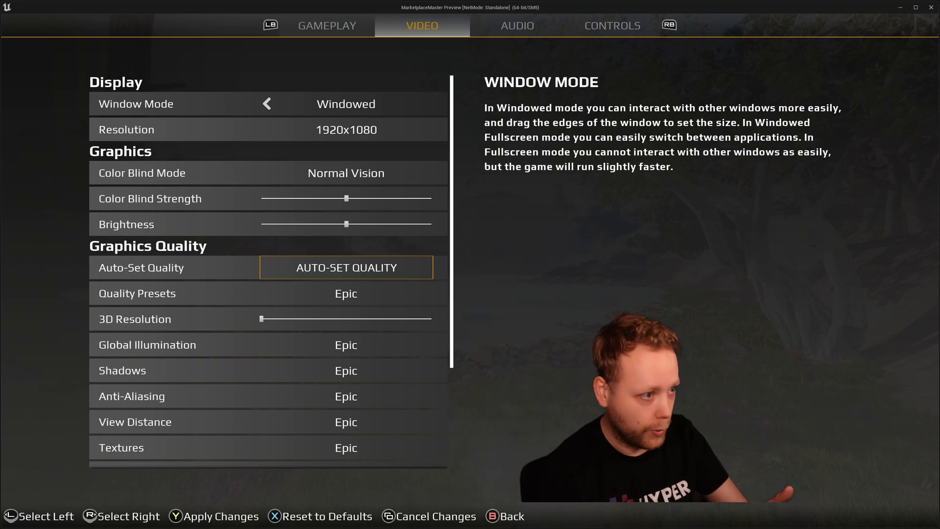
{"action": "left_click", "coordinate": [517, 25]}
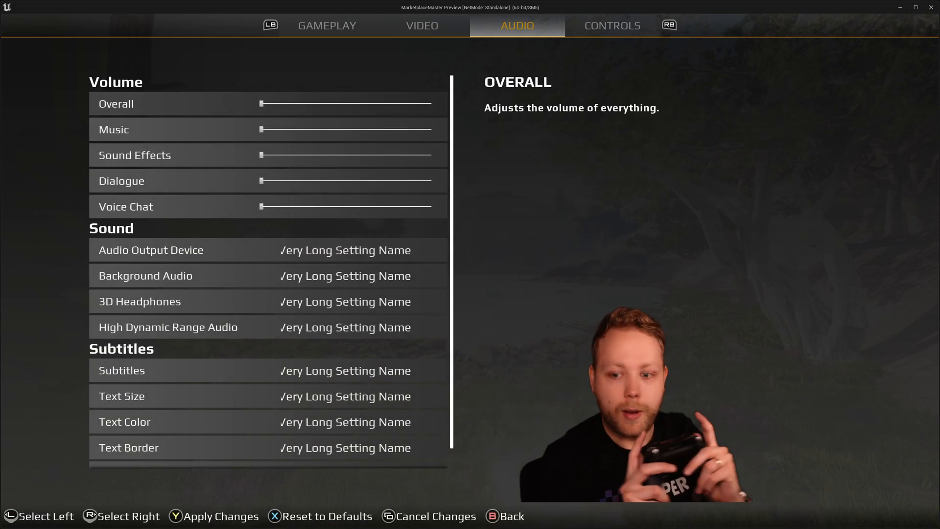
{"action": "left_click", "coordinate": [421, 25]}
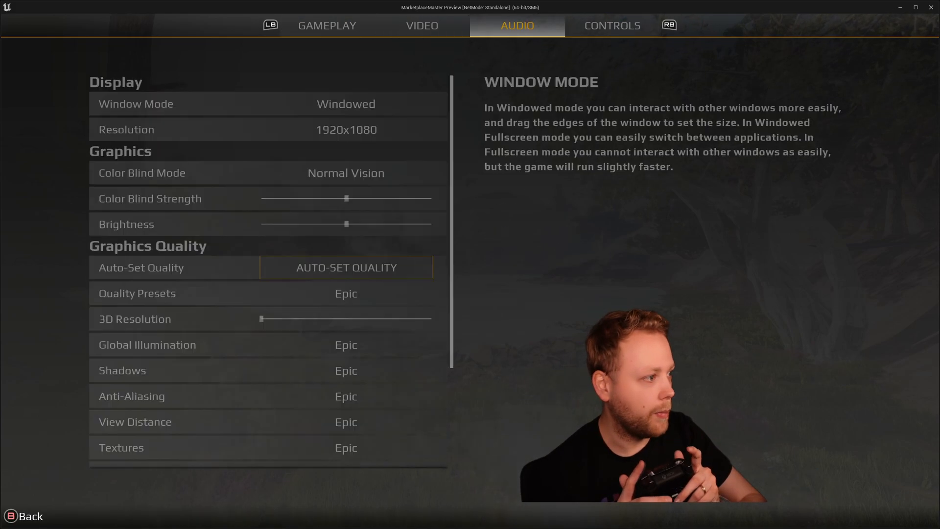
{"action": "left_click", "coordinate": [421, 26]}
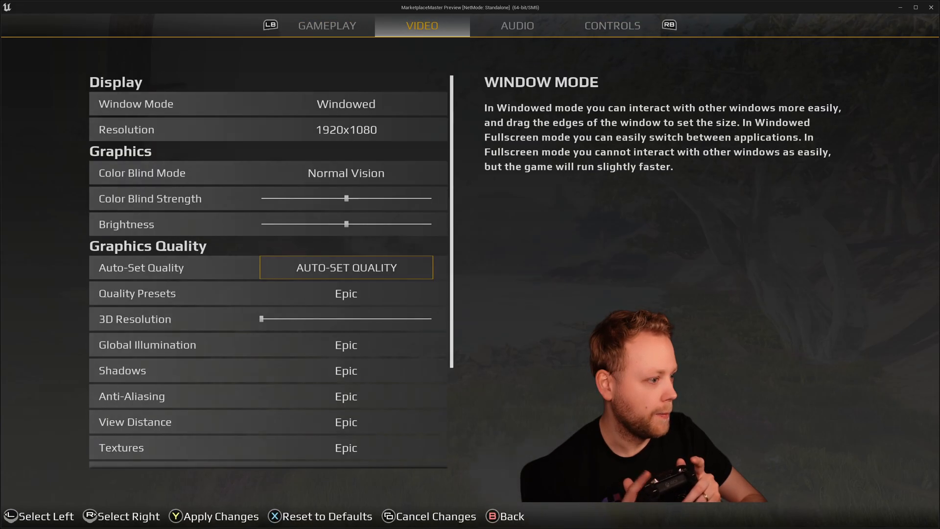
{"action": "left_click", "coordinate": [611, 26]}
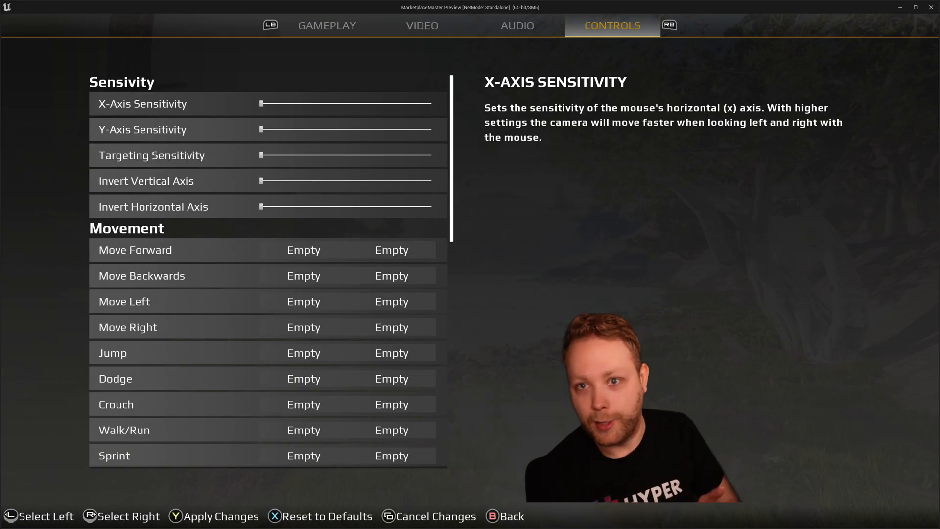
{"action": "left_click", "coordinate": [328, 26]}
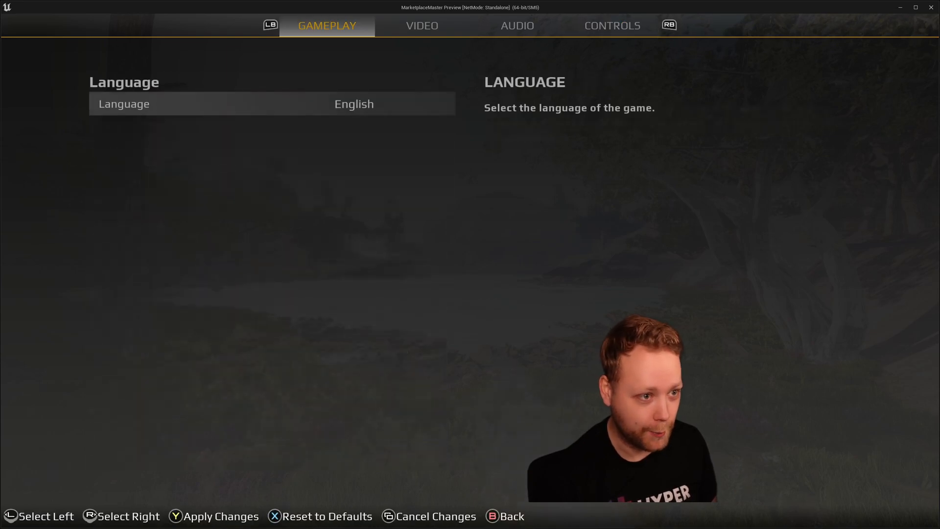
{"action": "left_click", "coordinate": [421, 26]}
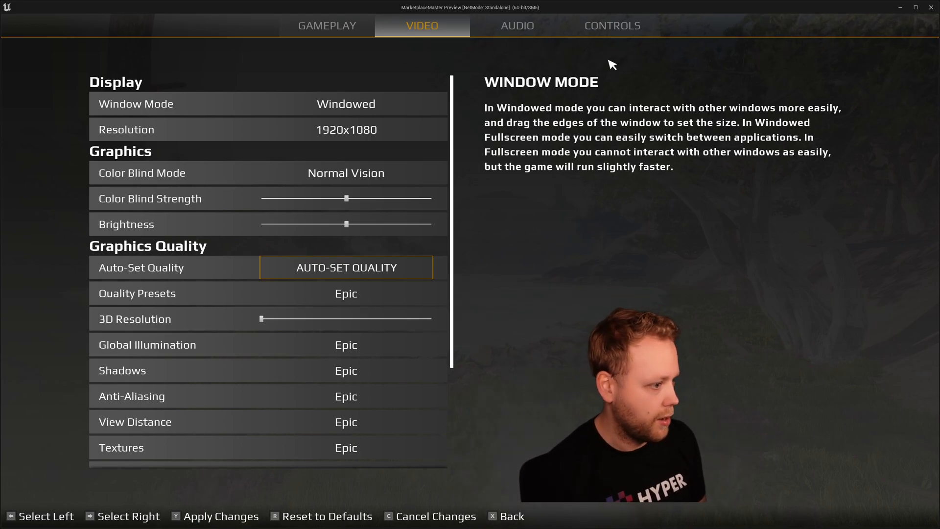
{"action": "left_click", "coordinate": [327, 25]}
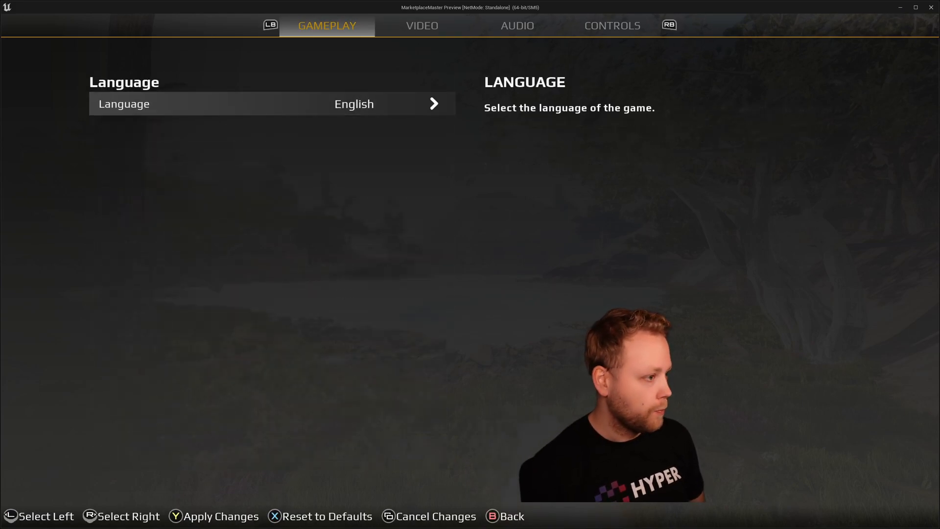
{"action": "left_click", "coordinate": [421, 25]}
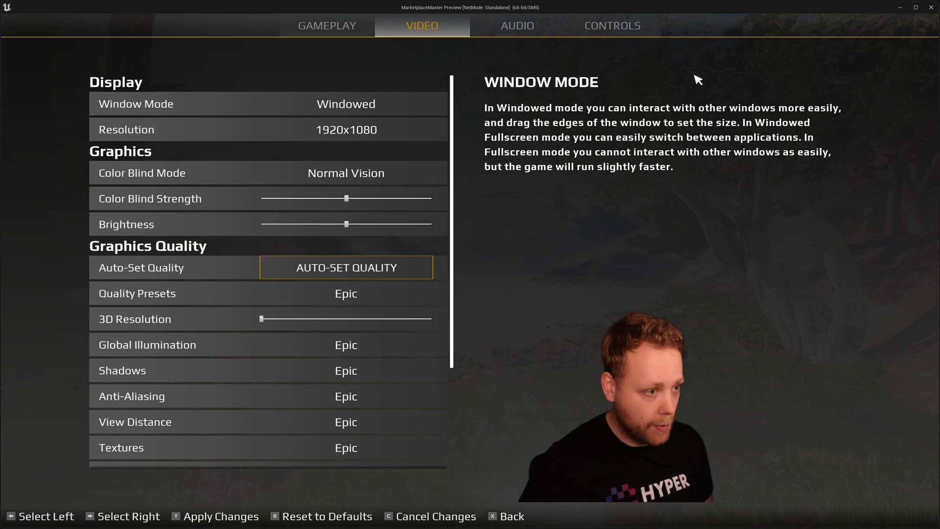
{"action": "left_click", "coordinate": [517, 26]}
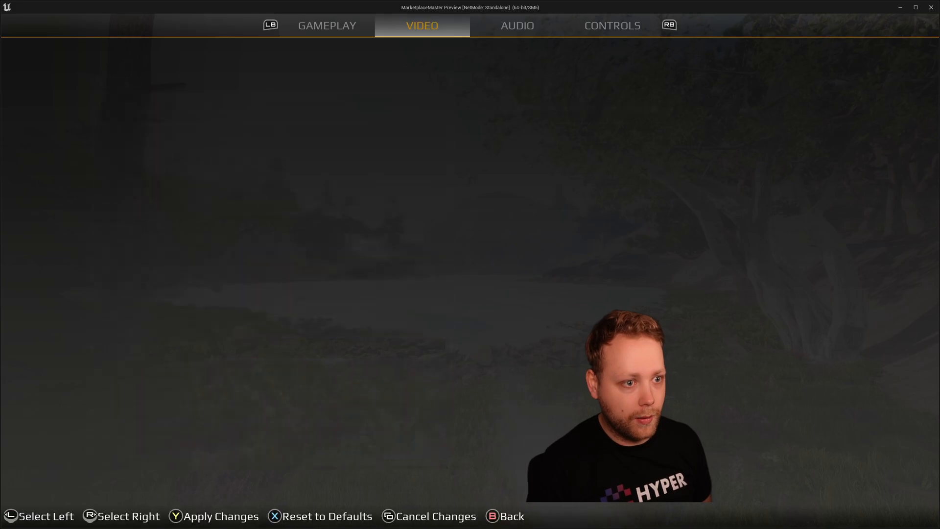
{"action": "left_click", "coordinate": [518, 26]}
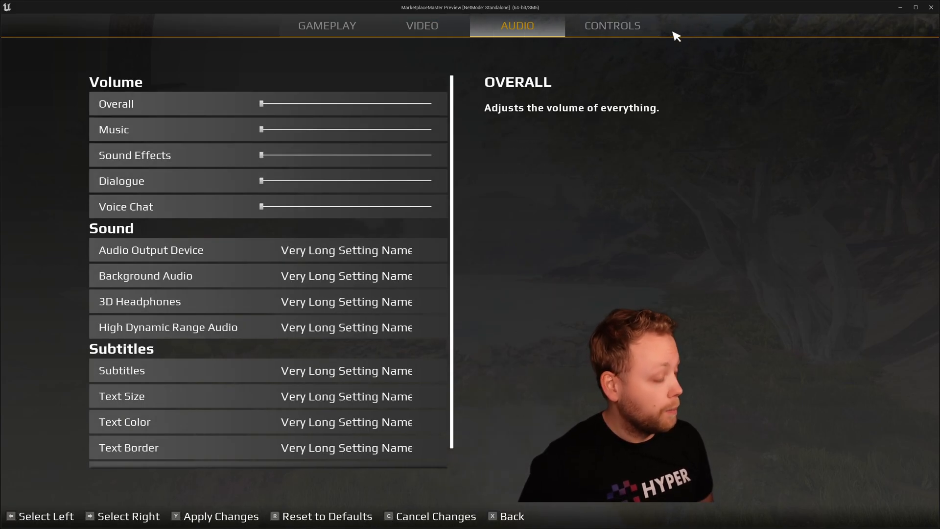
{"action": "left_click", "coordinate": [422, 25]}
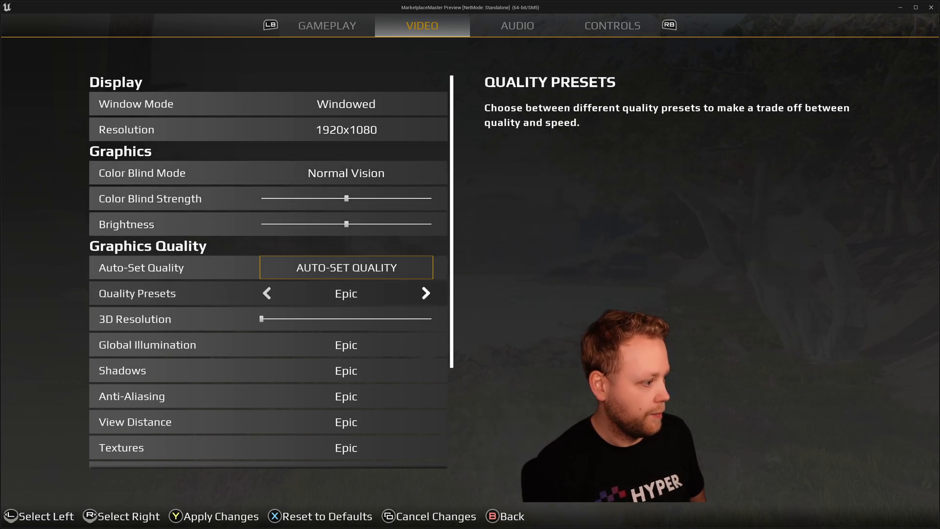
Lower the Quality Preset from Epic to Medium and request Apply Changes.
{"action": "left_click", "coordinate": [267, 293]}
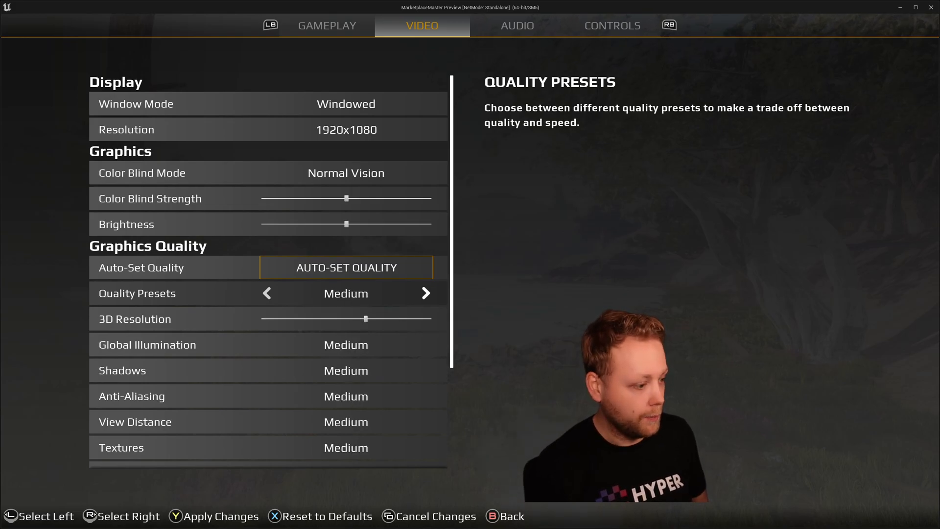
{"action": "left_click", "coordinate": [266, 292]}
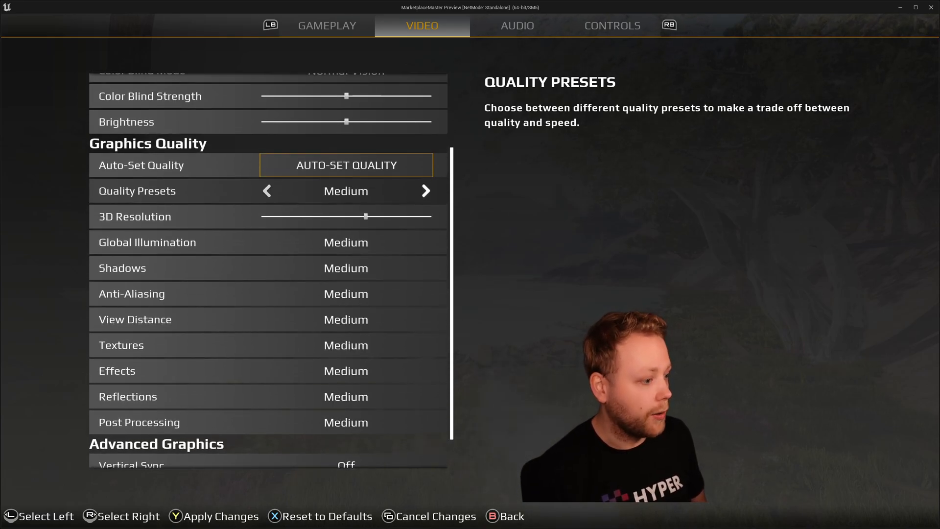
{"action": "left_click", "coordinate": [426, 191]}
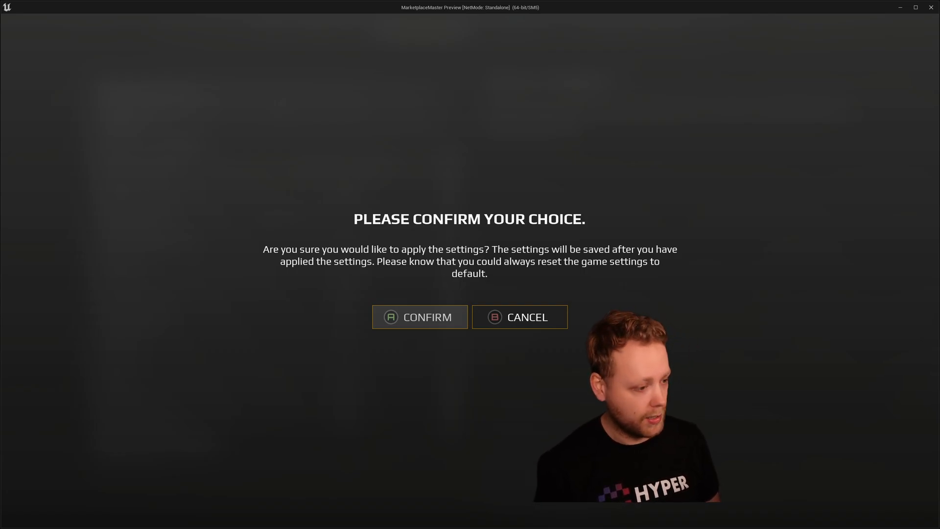
Confirm the apply, raise Resolution to 2560x1440 and lower Shadows to Low.
{"action": "left_click", "coordinate": [420, 316]}
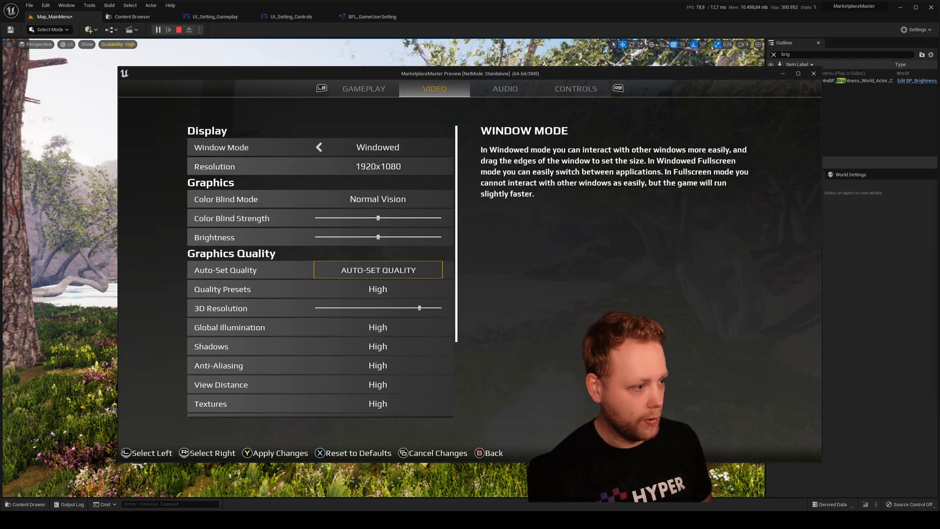
{"action": "left_click", "coordinate": [437, 147]}
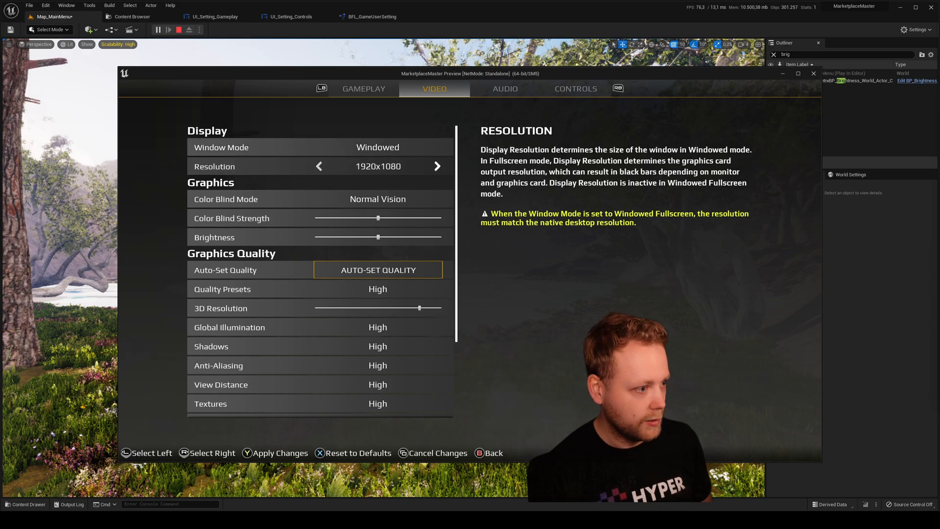
{"action": "left_click", "coordinate": [437, 167]}
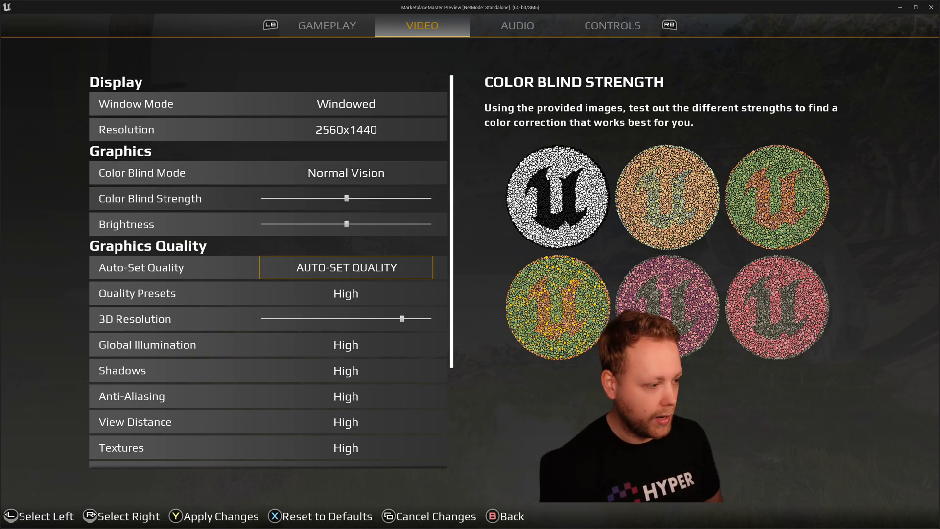
{"action": "left_click", "coordinate": [147, 345]}
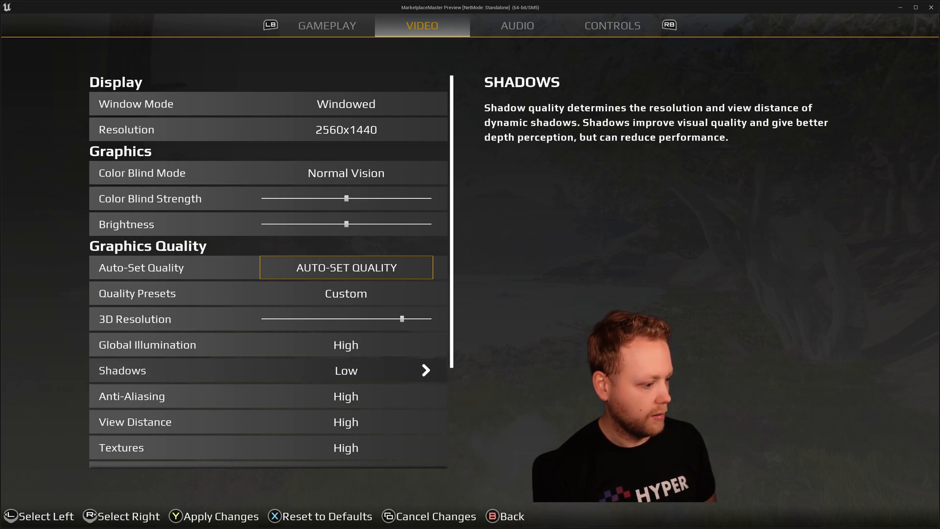
Apply the custom low-shadow video settings and confirm the dialog.
{"action": "left_click", "coordinate": [218, 516]}
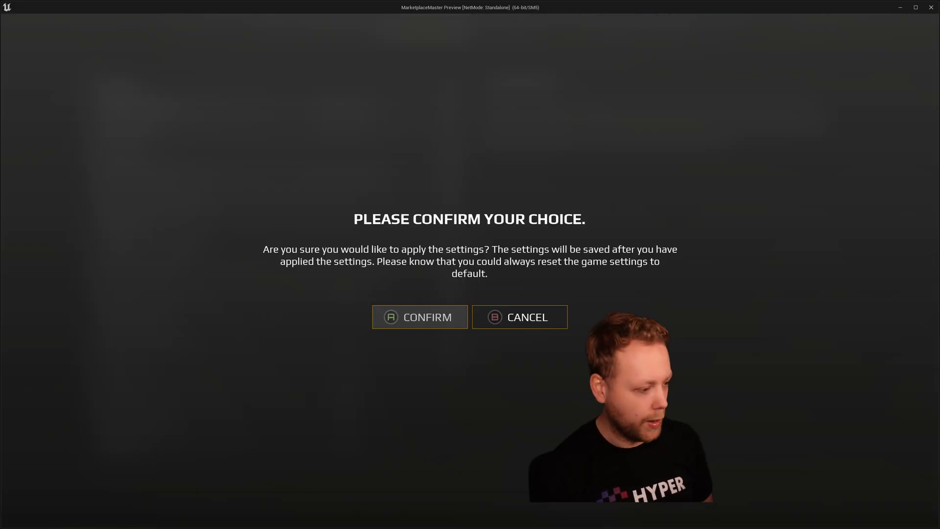
{"action": "left_click", "coordinate": [420, 316]}
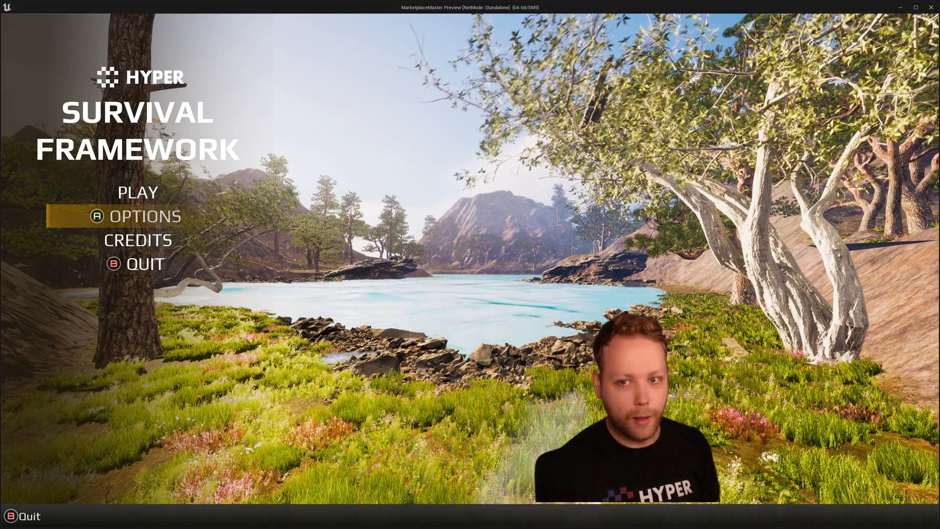
Relaunch the play session and revisit Options > Video, all quality options at Epic.
{"action": "left_click", "coordinate": [145, 215]}
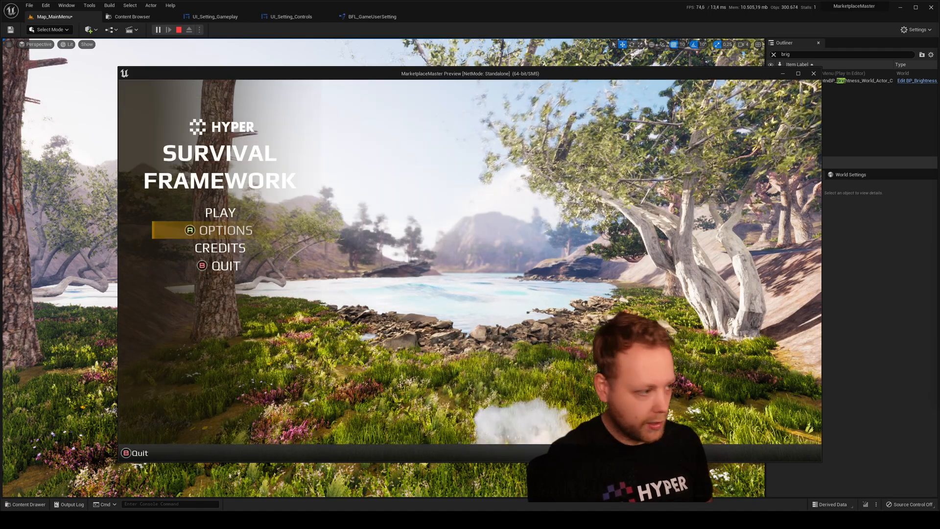
{"action": "left_click", "coordinate": [221, 230]}
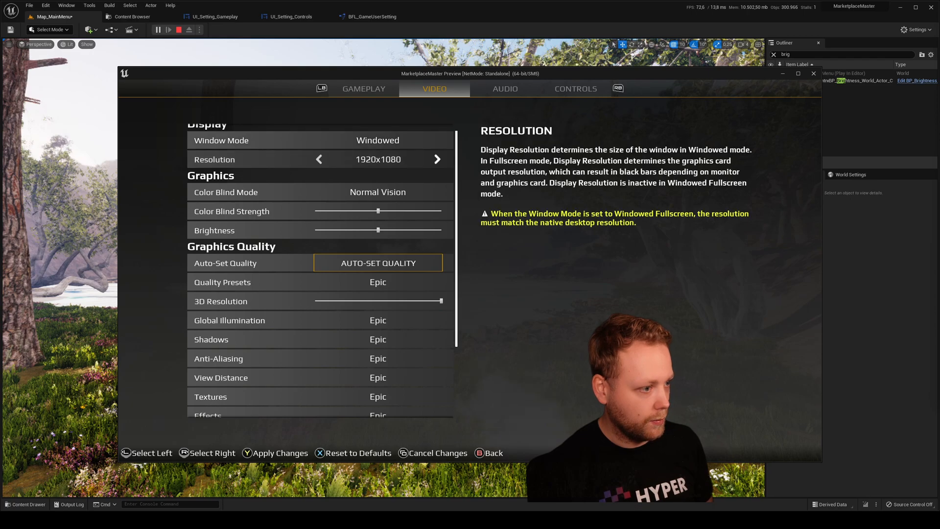
{"action": "left_click", "coordinate": [437, 160]}
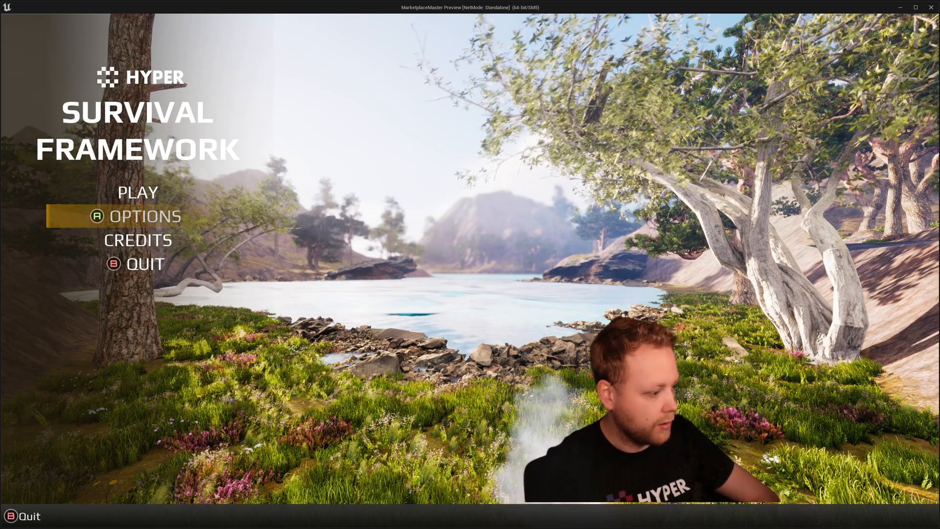
Tweak view distance quality, then Cancel Changes and confirm the revert.
{"action": "left_click", "coordinate": [146, 216]}
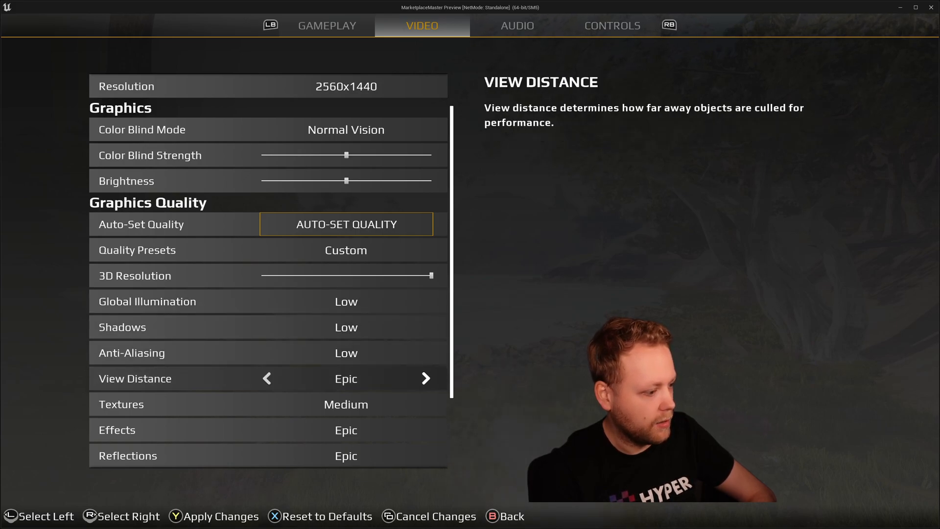
{"action": "left_click", "coordinate": [266, 378]}
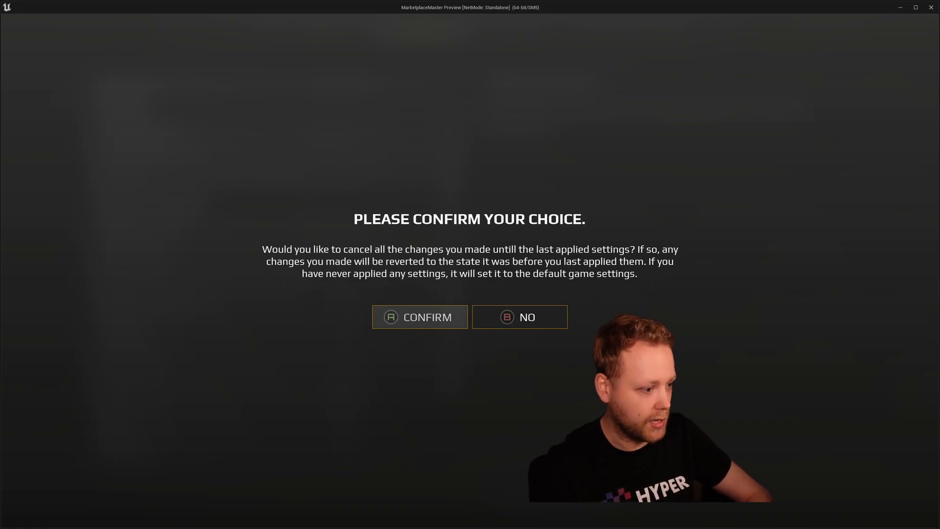
{"action": "left_click", "coordinate": [420, 316]}
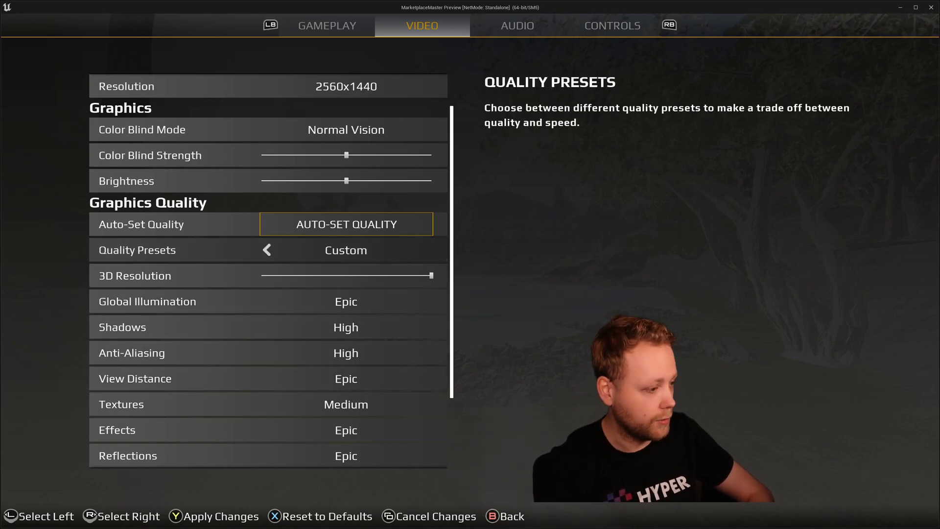
Set Color Blind Mode to Deuteranope with strength near maximum.
{"action": "scroll", "scroll_direction": "down", "scroll_amount": 3}
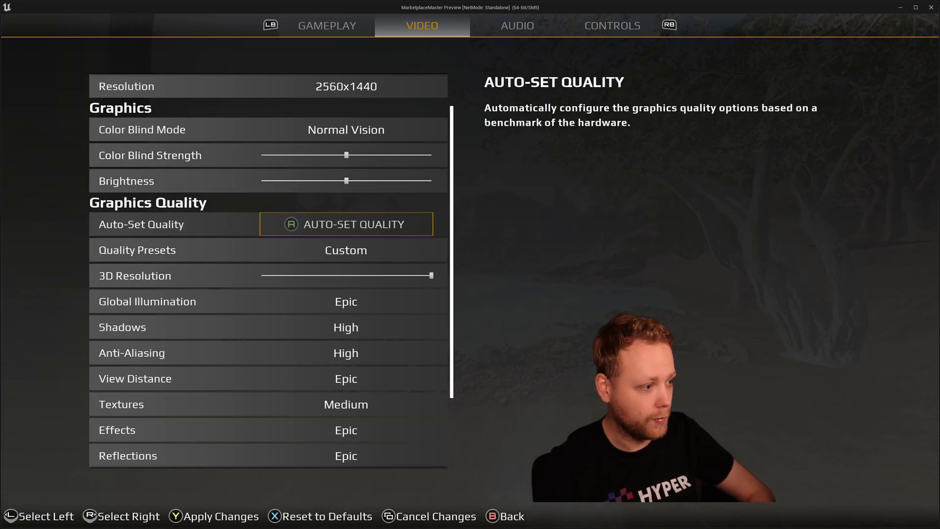
{"action": "left_click", "coordinate": [346, 223]}
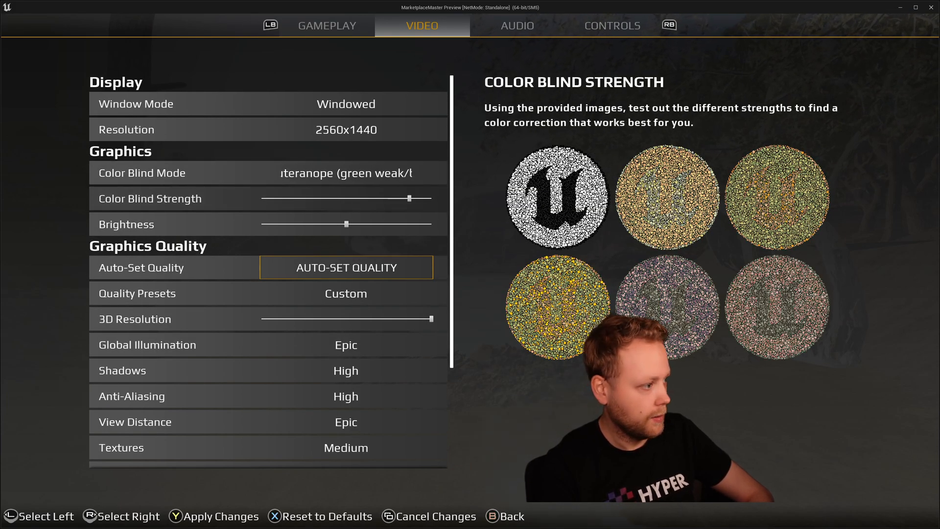
Lower the Brightness slider, apply, and return to the main menu.
{"action": "left_click_drag", "start_coordinate": [410, 199], "coordinate": [432, 198]}
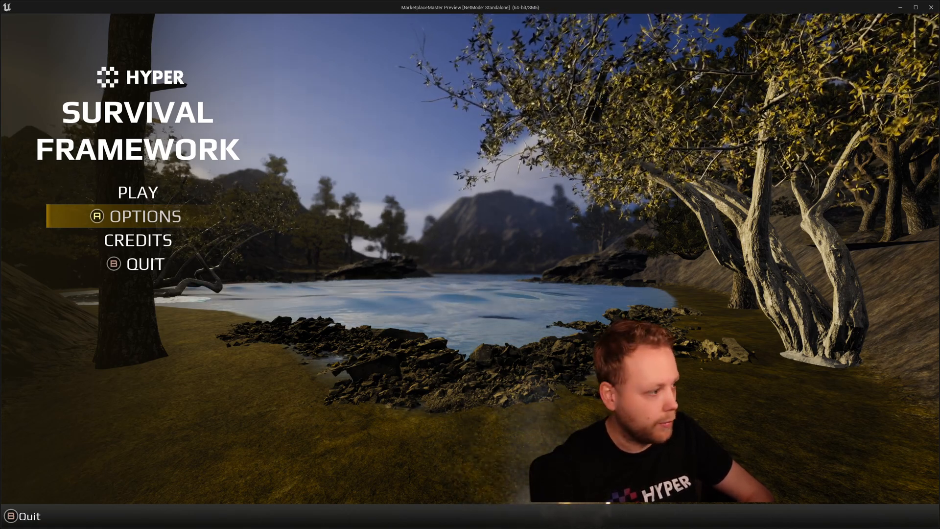
{"action": "left_click", "coordinate": [145, 215]}
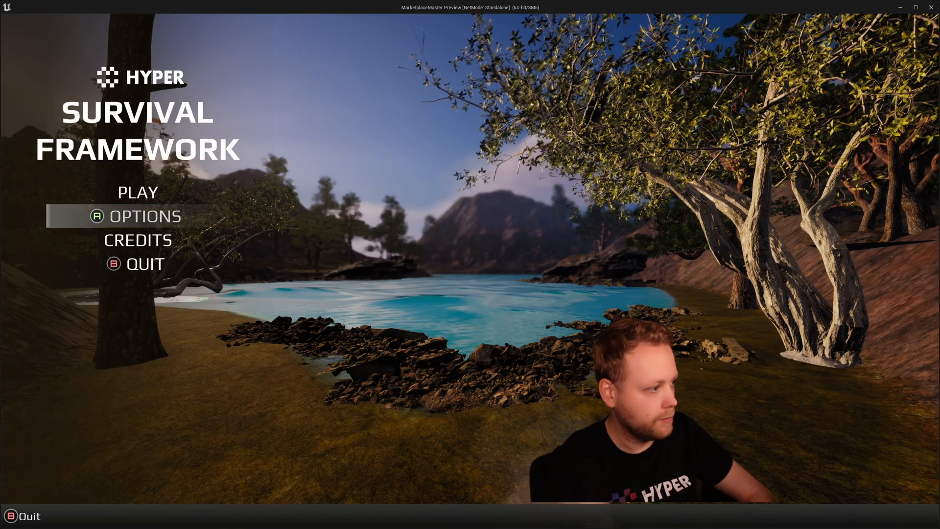
In a new play session reopen Options and land on the Gameplay tab showing English.
{"action": "left_click", "coordinate": [145, 215]}
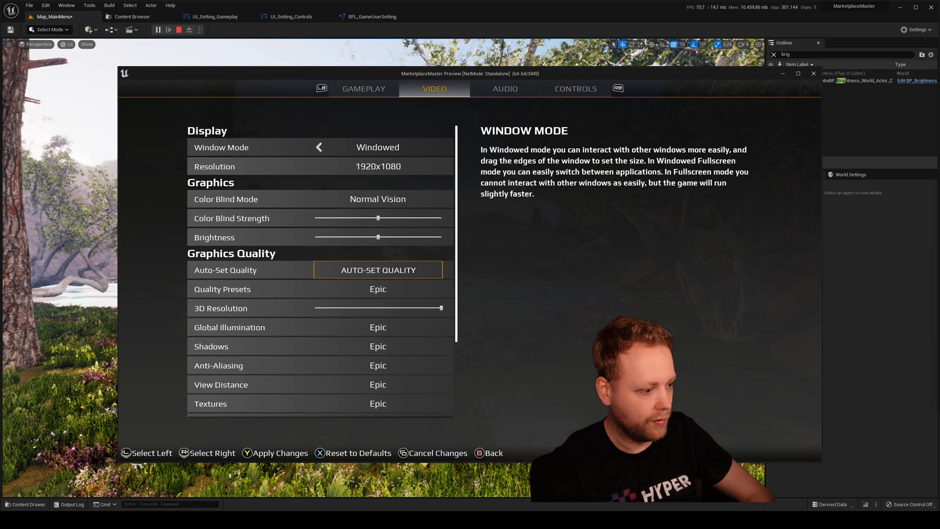
{"action": "left_click", "coordinate": [437, 147]}
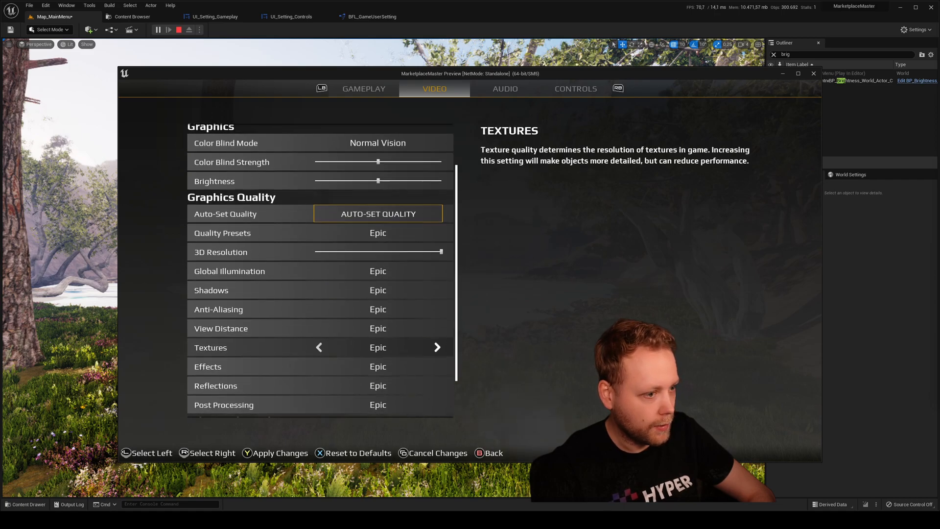
{"action": "left_click", "coordinate": [363, 88]}
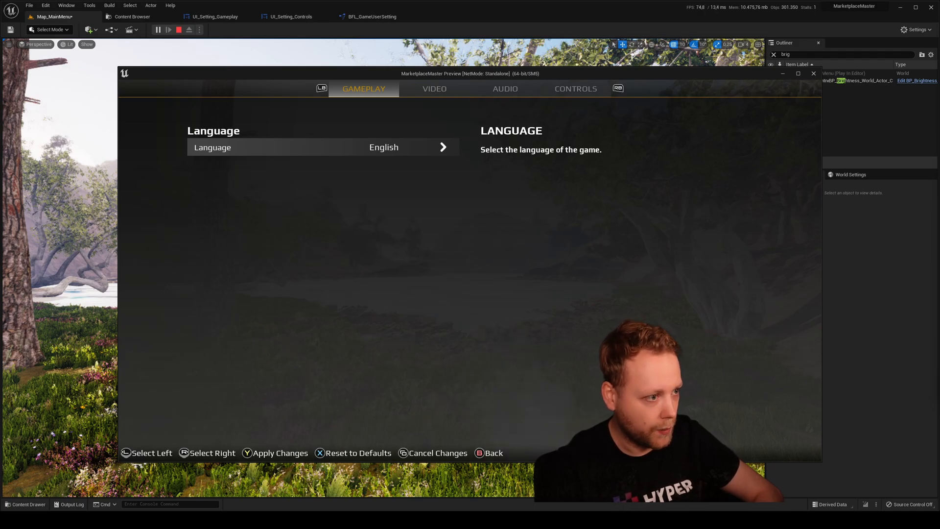
Look over the Audio tab's sound effects volume and scroll through the Controls bindings.
{"action": "left_click", "coordinate": [505, 88]}
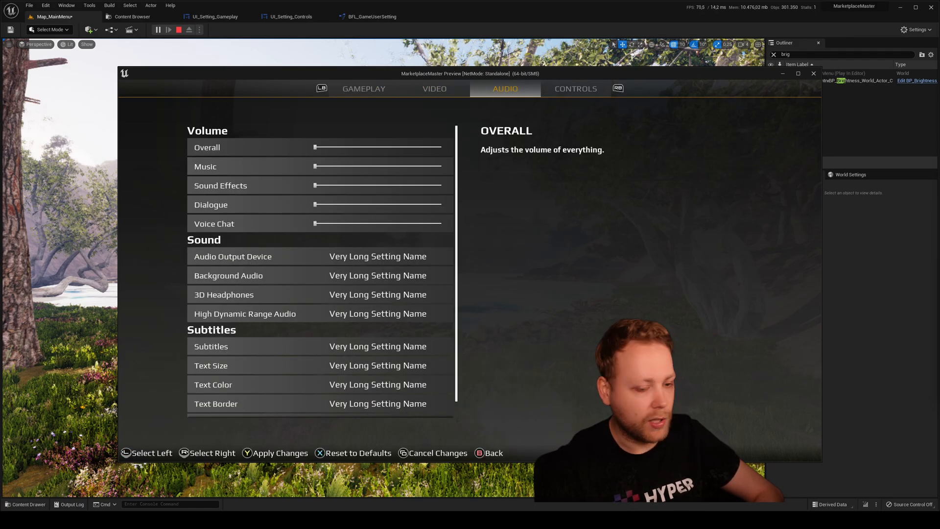
{"action": "left_click", "coordinate": [221, 186]}
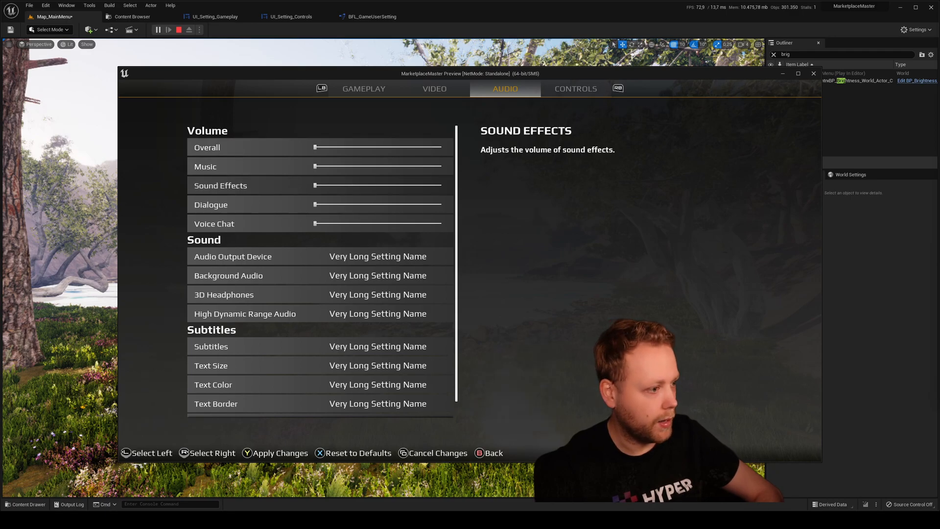
{"action": "scroll", "scroll_direction": "down", "scroll_amount": 3}
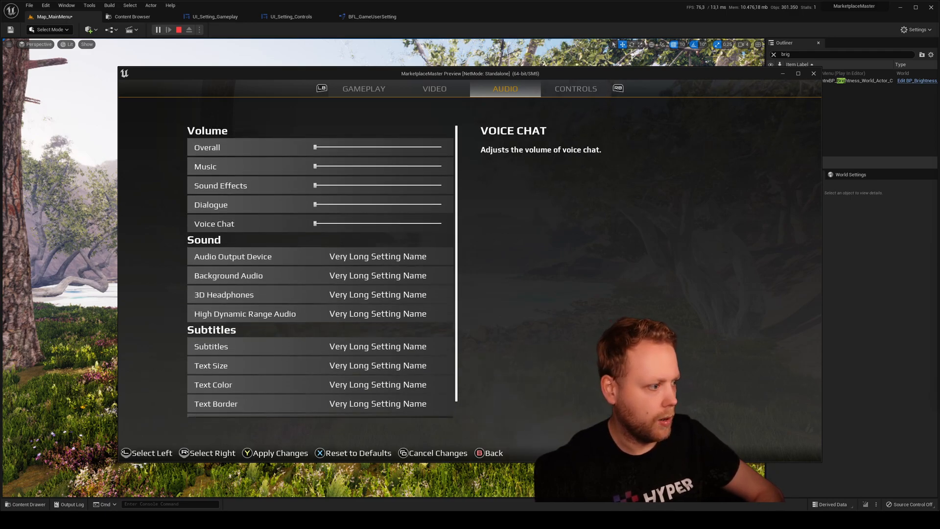
{"action": "left_click", "coordinate": [575, 89]}
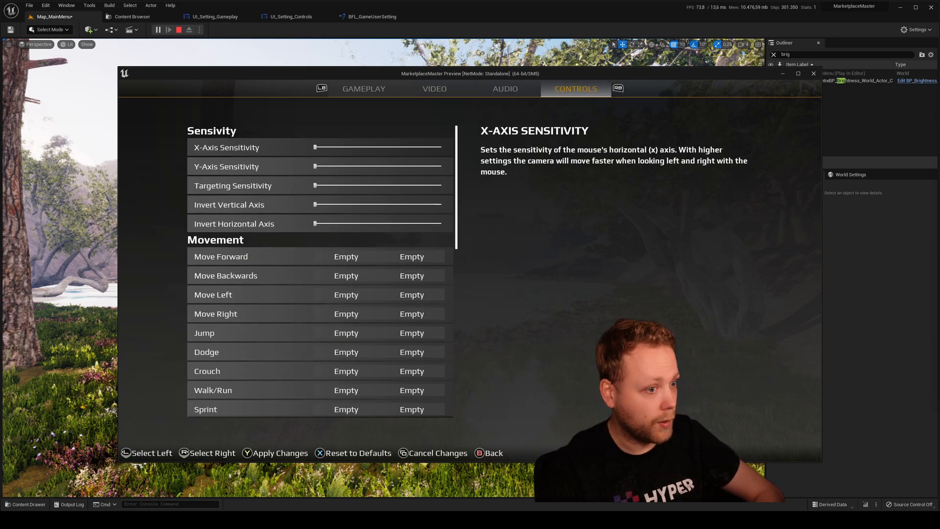
{"action": "scroll", "scroll_direction": "down", "scroll_amount": 3}
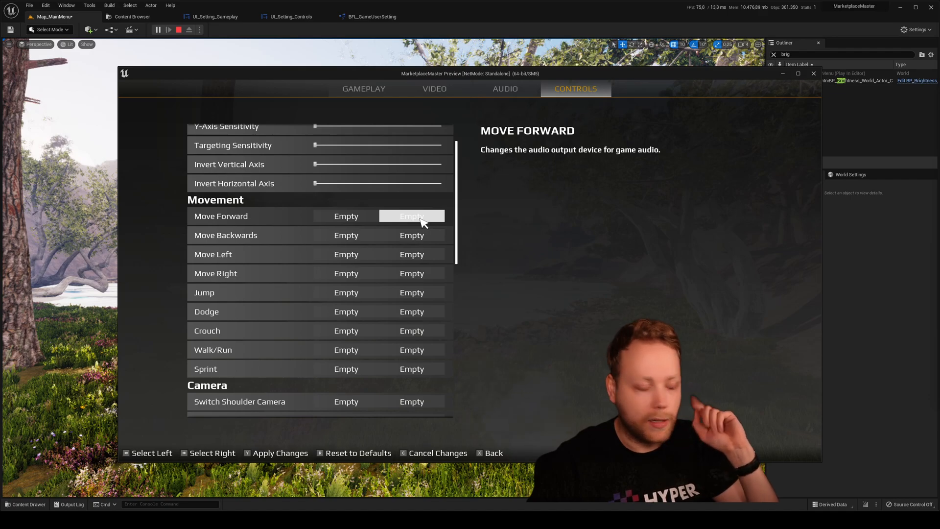
{"action": "scroll", "scroll_direction": "down", "scroll_amount": 3}
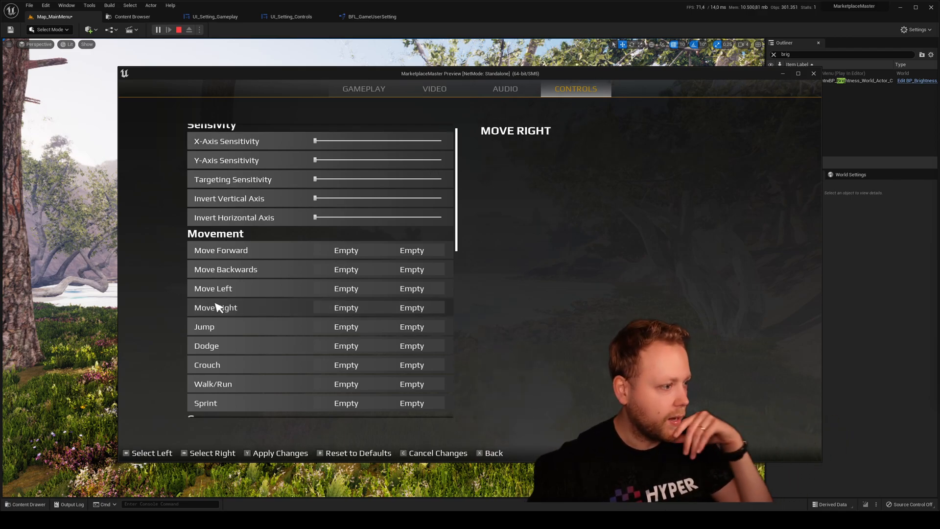
{"action": "scroll", "scroll_direction": "down", "scroll_amount": 3}
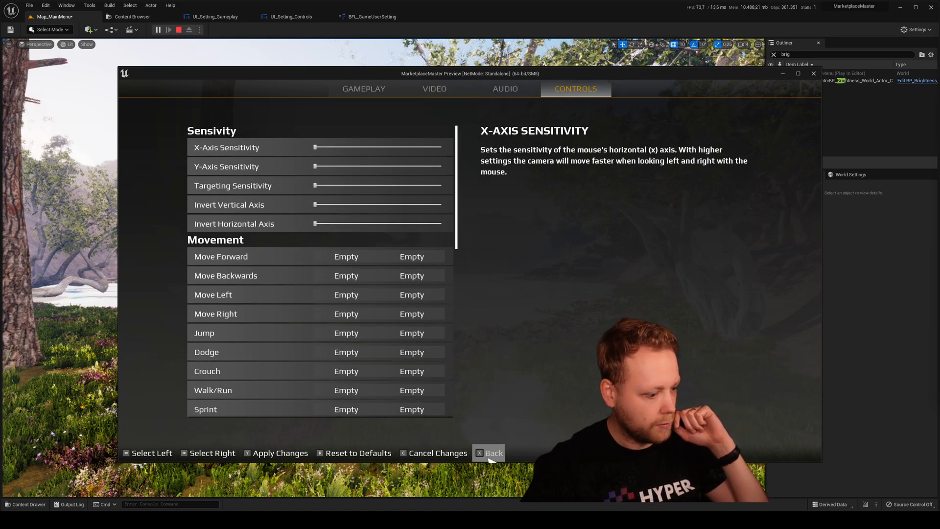
Leave settings for the main menu and bring up the quit-game confirmation.
{"action": "left_click", "coordinate": [493, 452]}
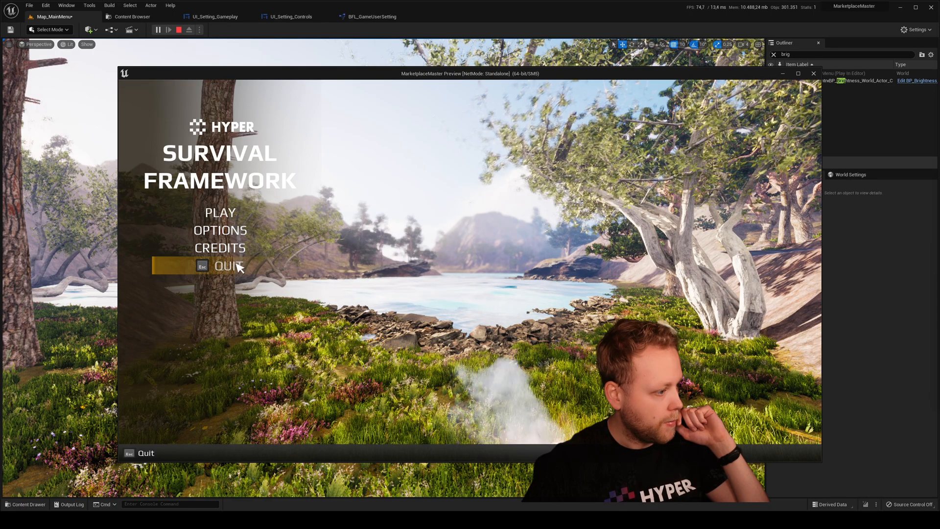
{"action": "left_click", "coordinate": [226, 266]}
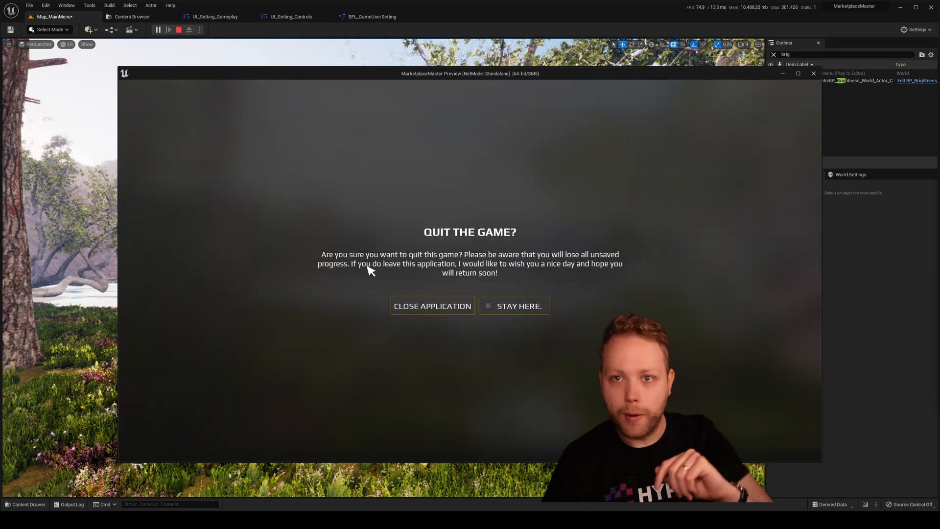